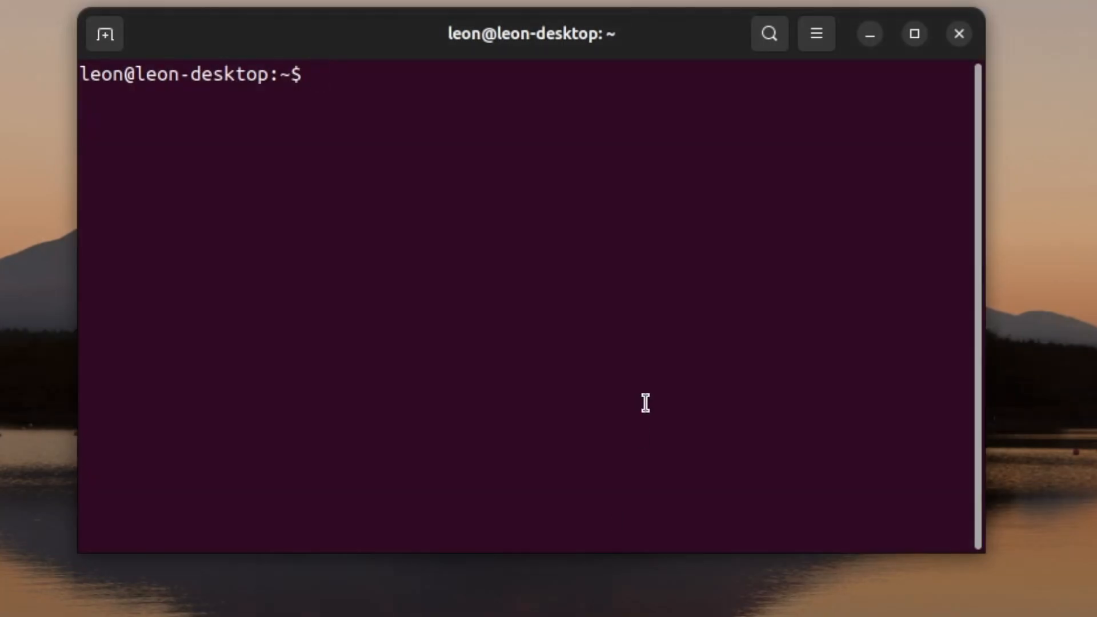
# Step: Change into /media/storage/poky-rpi and its meta-openembedded and meta-raspberrypi layers to pull updates
pyautogui.write('cd /')
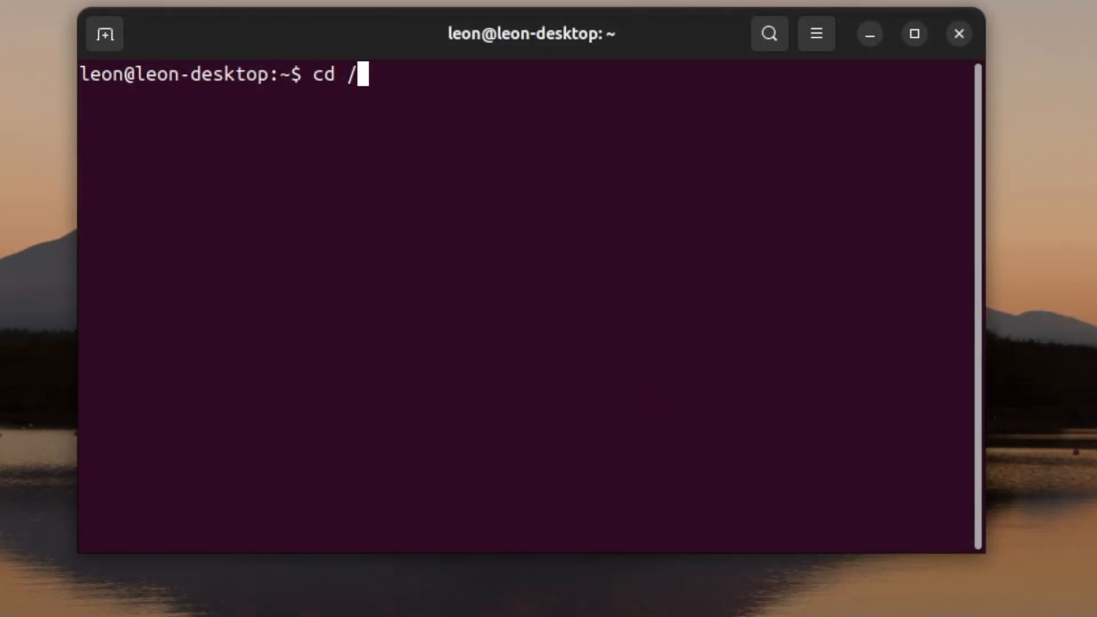
pyautogui.write('media/storage')
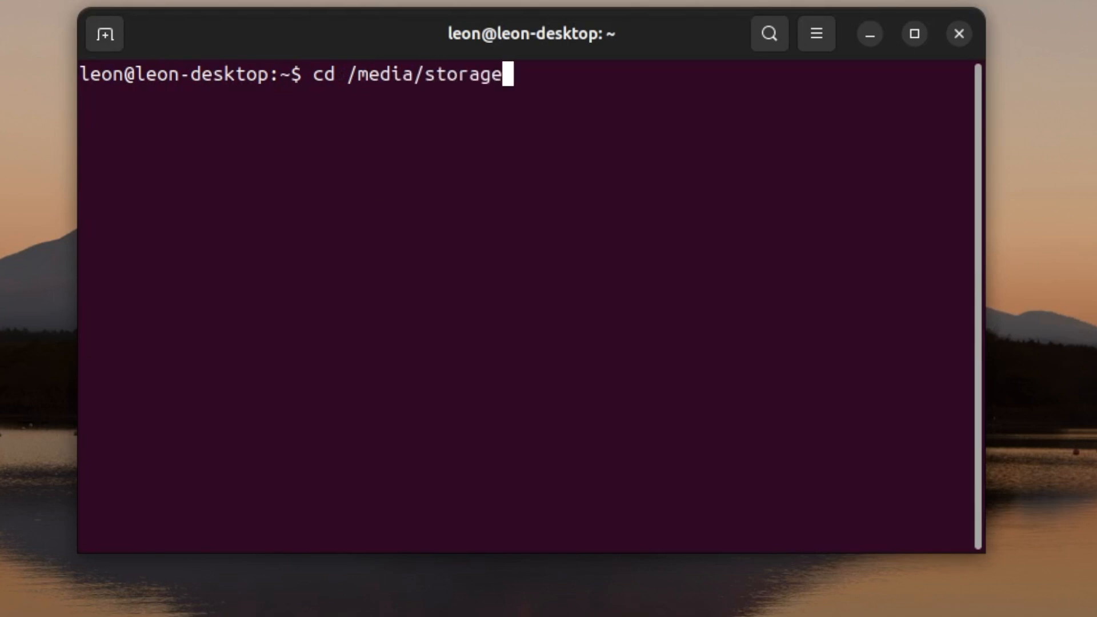
pyautogui.write('/poky-rpi')
pyautogui.write('git pul')
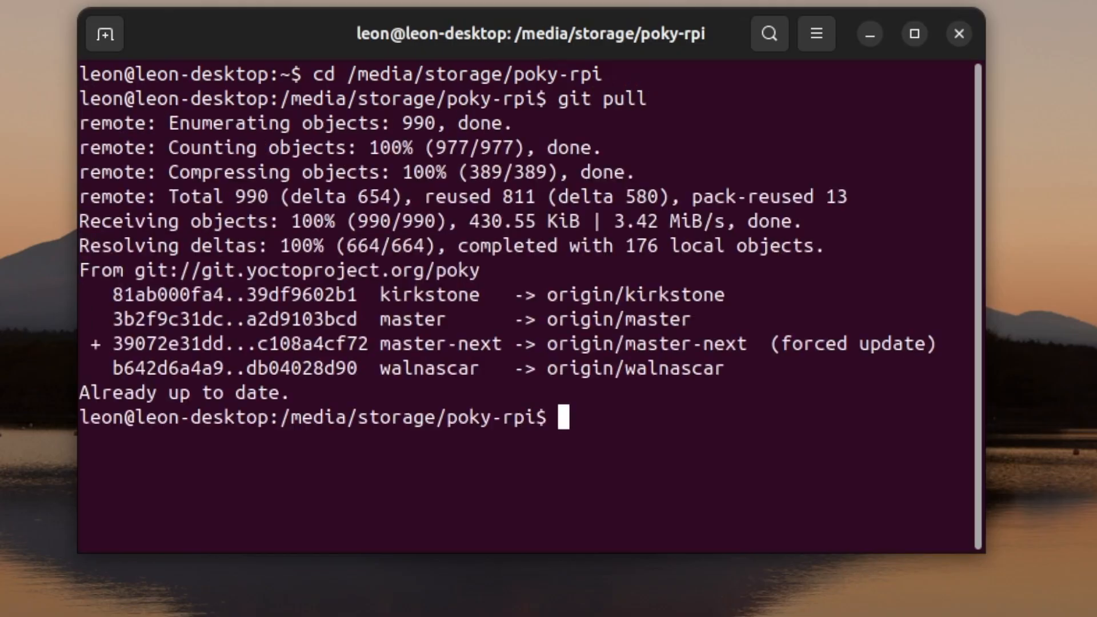
pyautogui.write('ls')
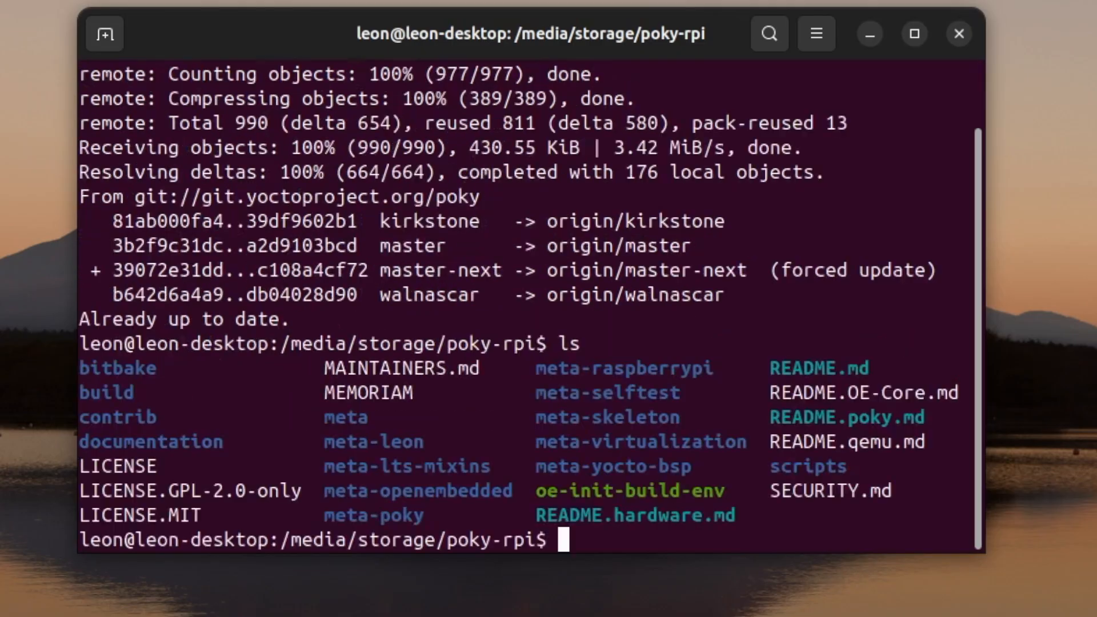
pyautogui.write('cd meta-op')
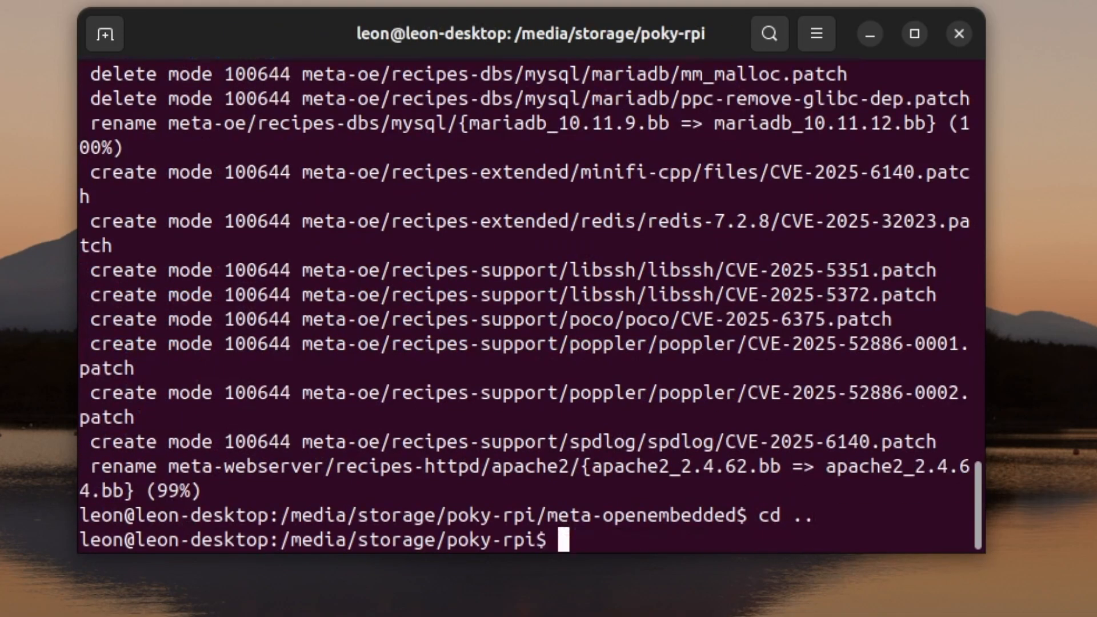
pyautogui.write('cd meta-raspberrypi/')
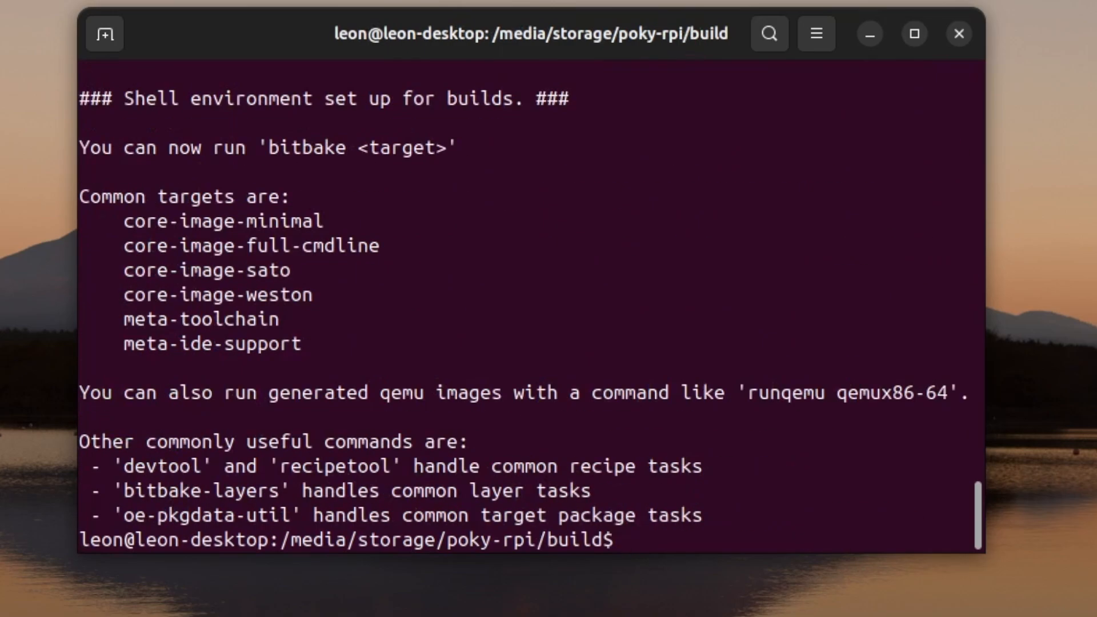
# Step: Edit conf/local.conf in vim to add IMAGE_INSTALL:append = " connman connman-client" and save with :wq
pyautogui.write('vim conf/')
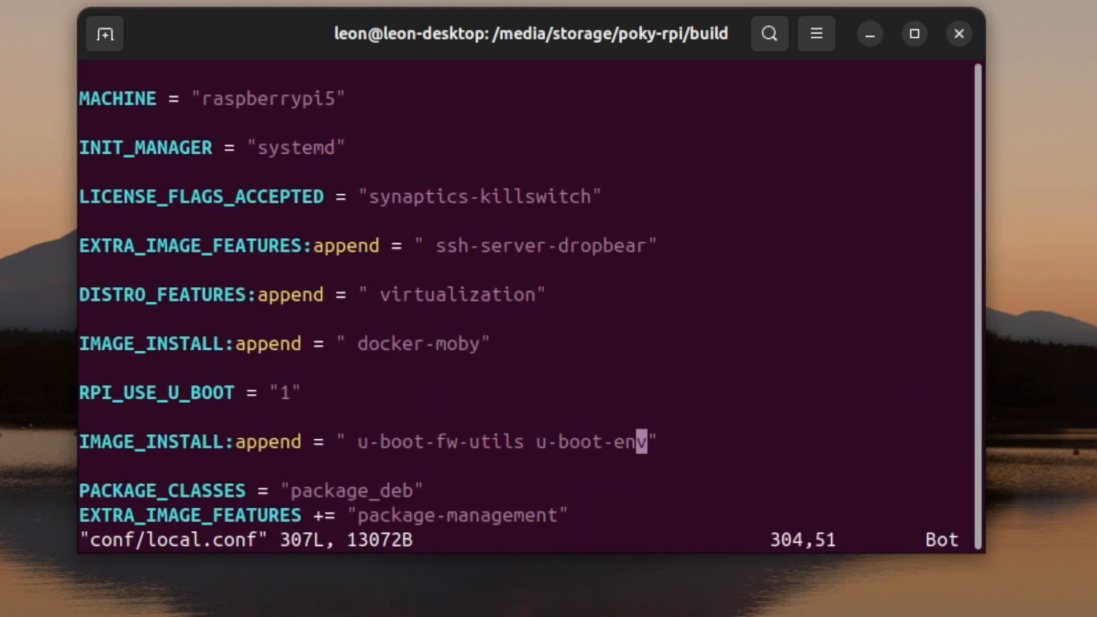
pyautogui.press('i')
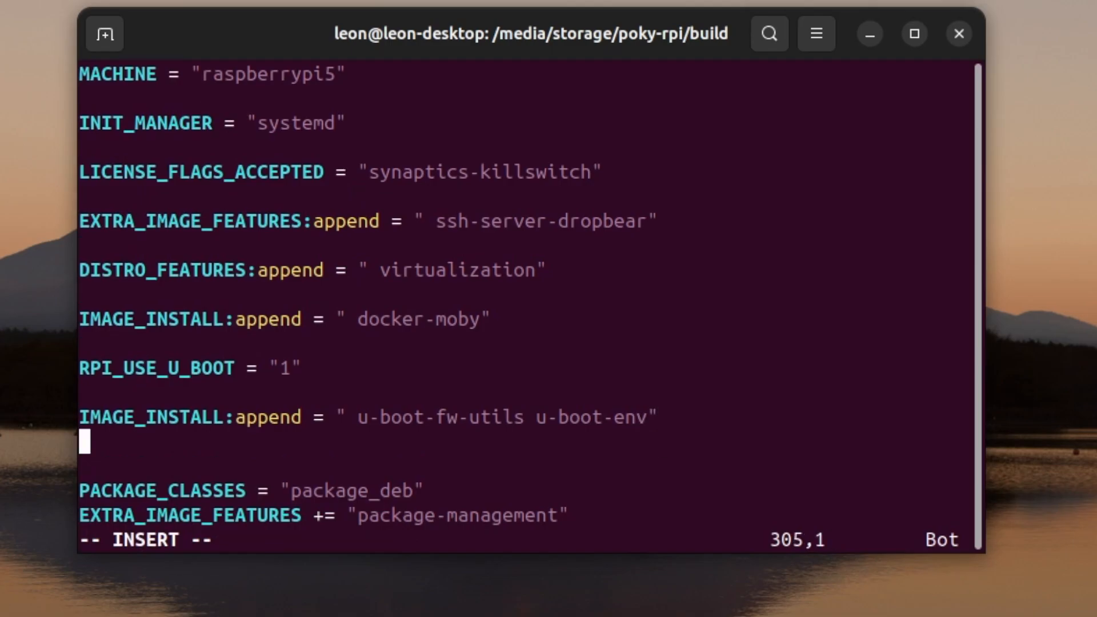
pyautogui.write('IMAGE')
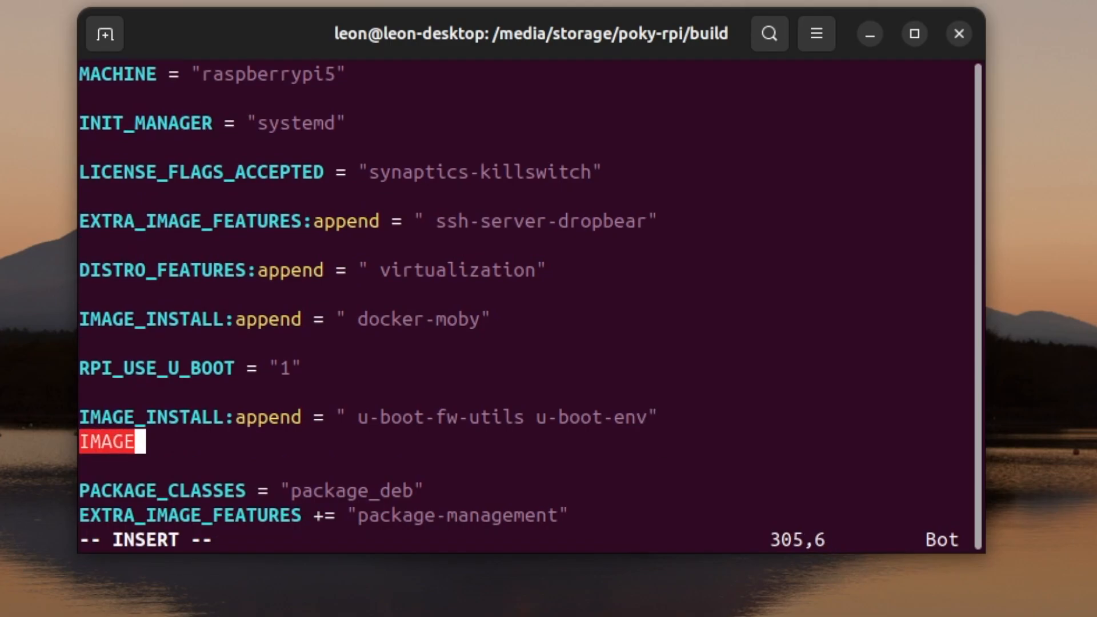
pyautogui.write('_INSTALL:append =')
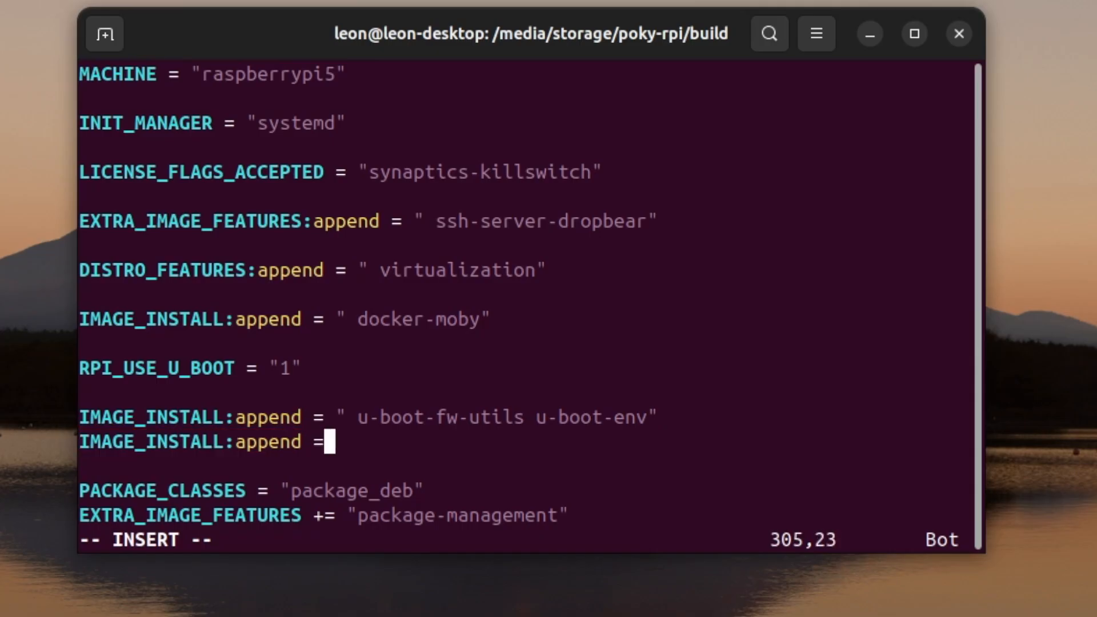
pyautogui.write('conn')
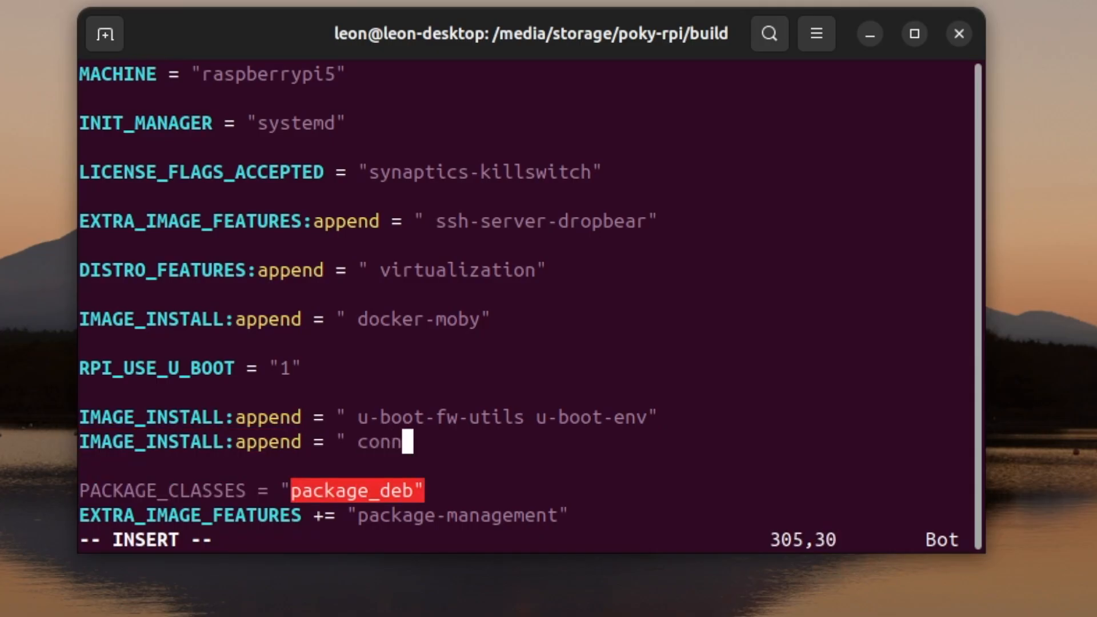
pyautogui.write('man connman')
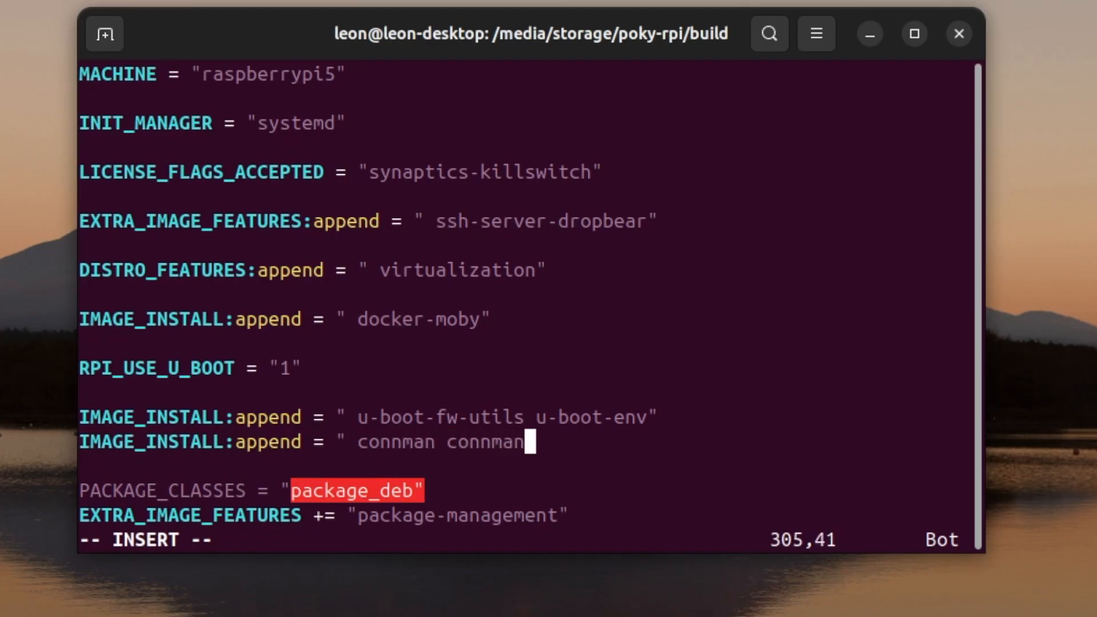
pyautogui.write('-client"')
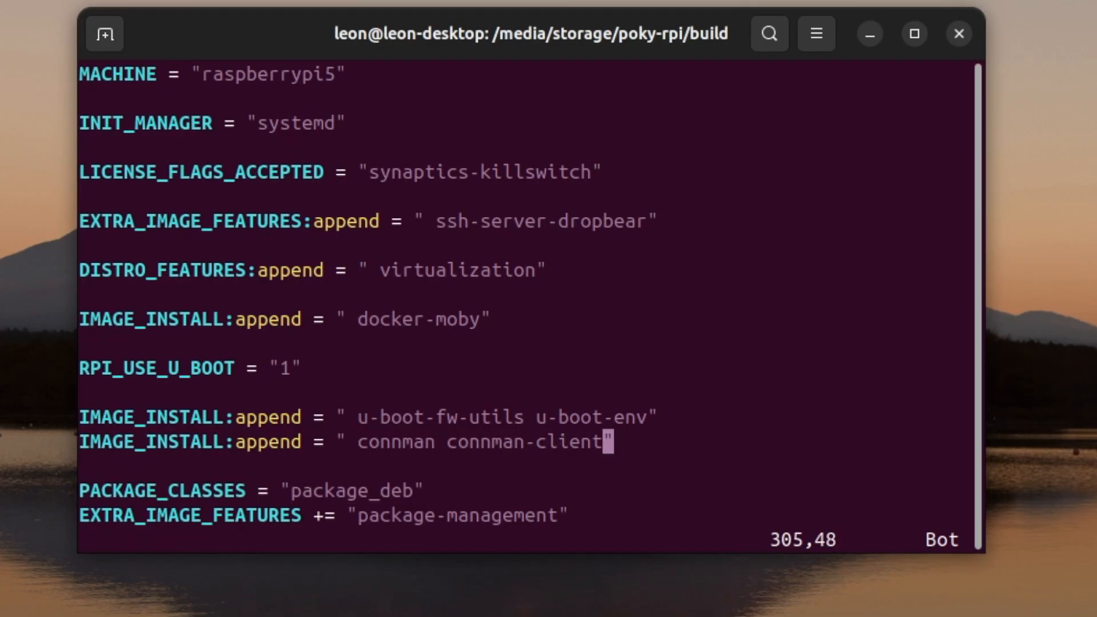
pyautogui.write(':wq')
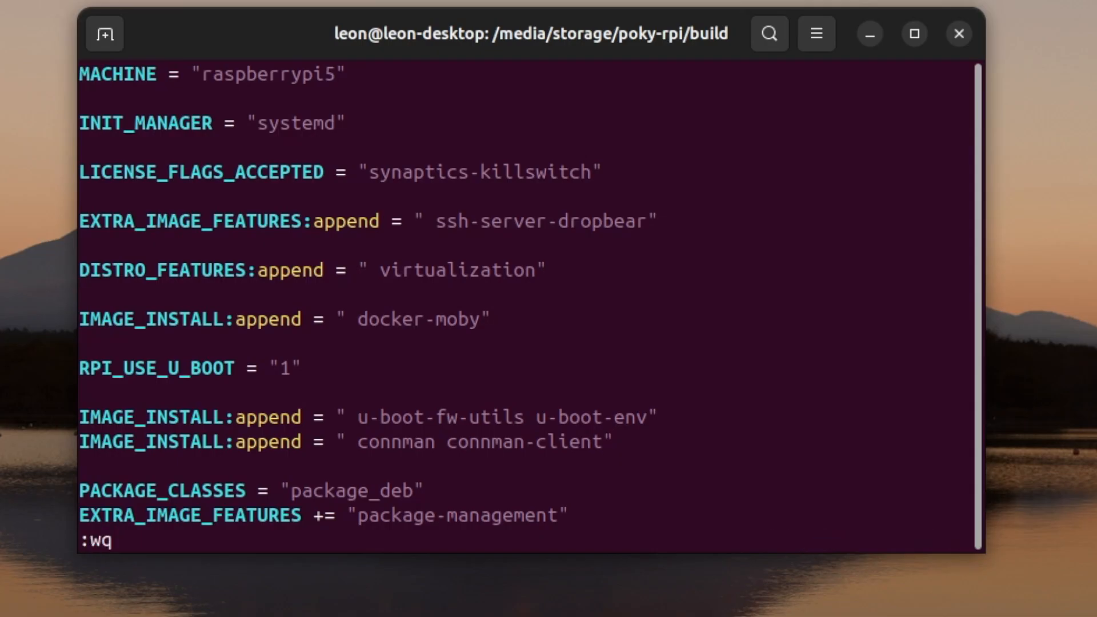
# Step: Run bitbake core-image-base to rebuild the raspberrypi5 image
pyautogui.write('bit')
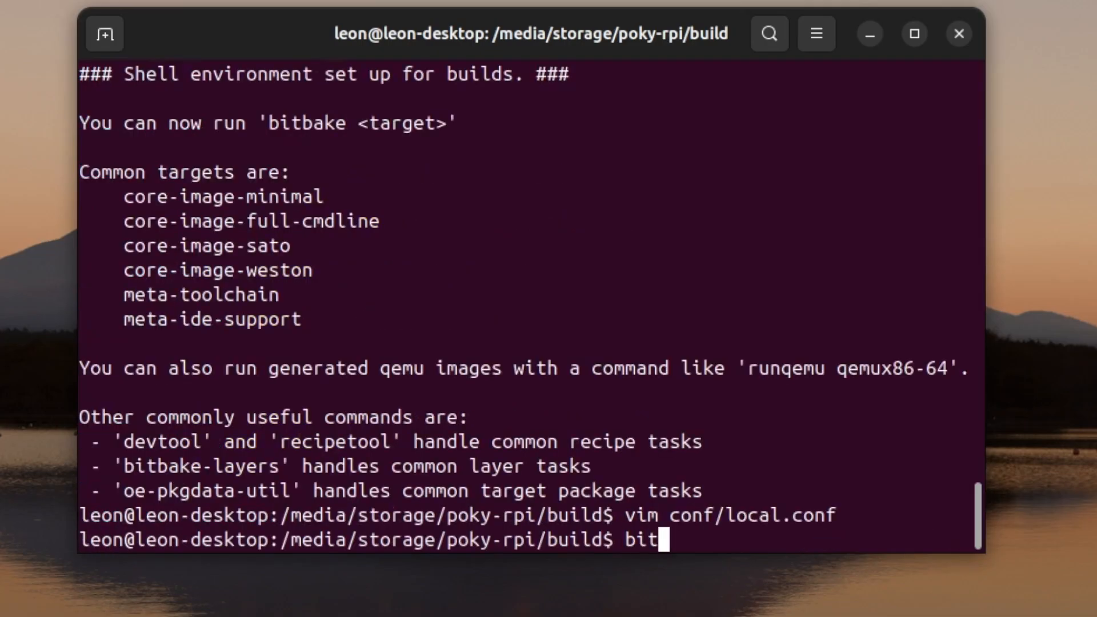
pyautogui.write('bake core-ima')
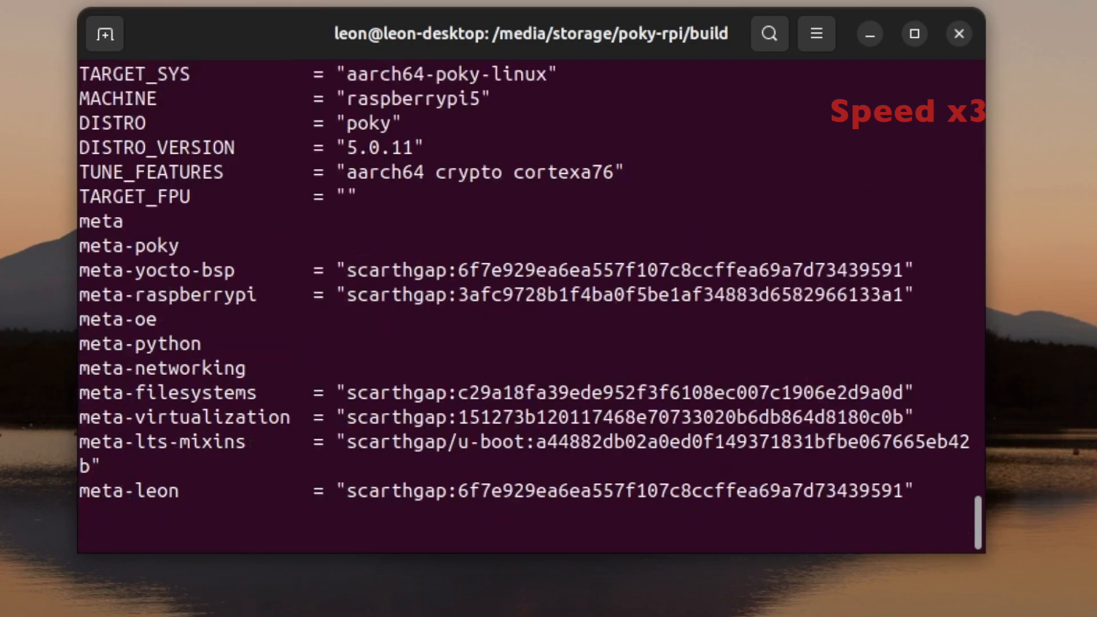
# Step: Scroll through the fdisk output to find the 29.72 GiB SD card at /dev/sdd
pyautogui.scroll(-3)
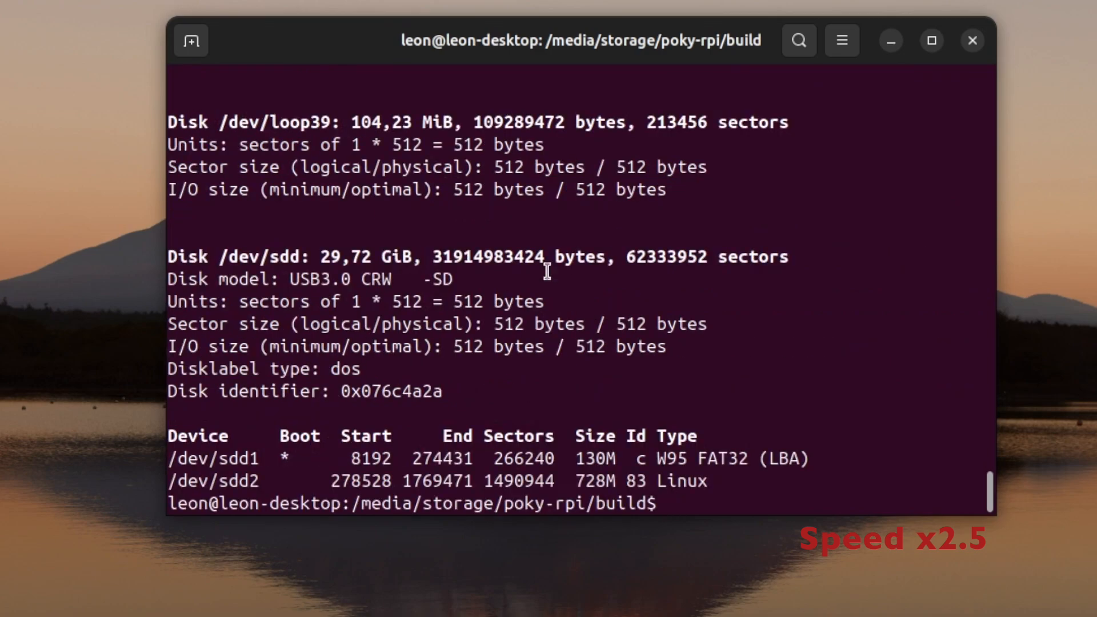
# Step: Unmount all /dev/sdd* partitions and begin the bmap tooling setup
pyautogui.write('sudo d')
pyautogui.write('sudo umo')
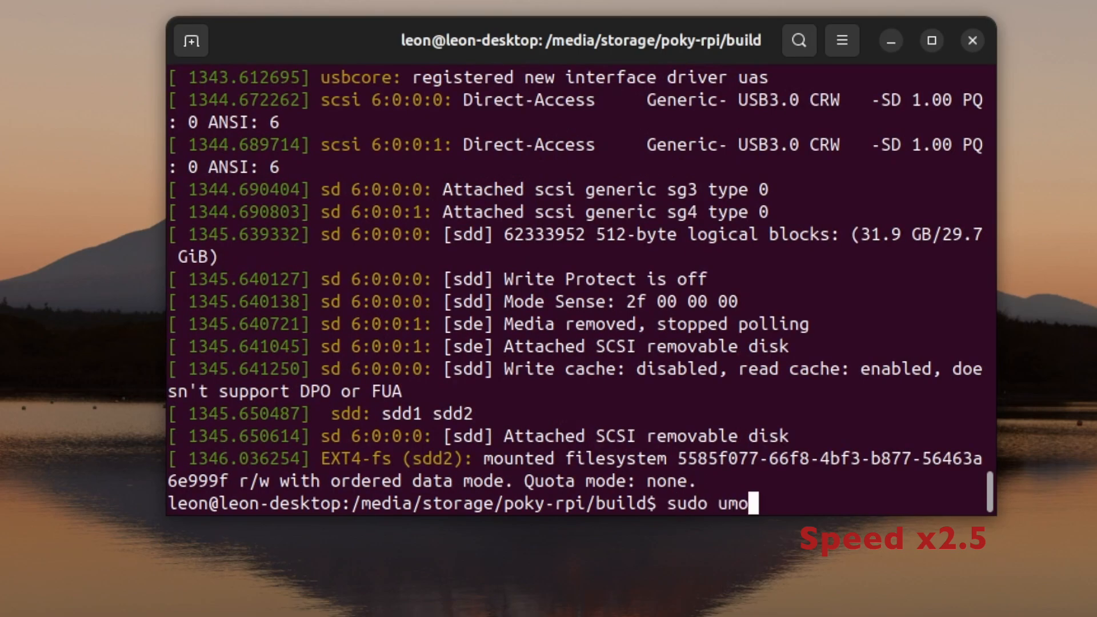
pyautogui.write('unt /dev/sdd*')
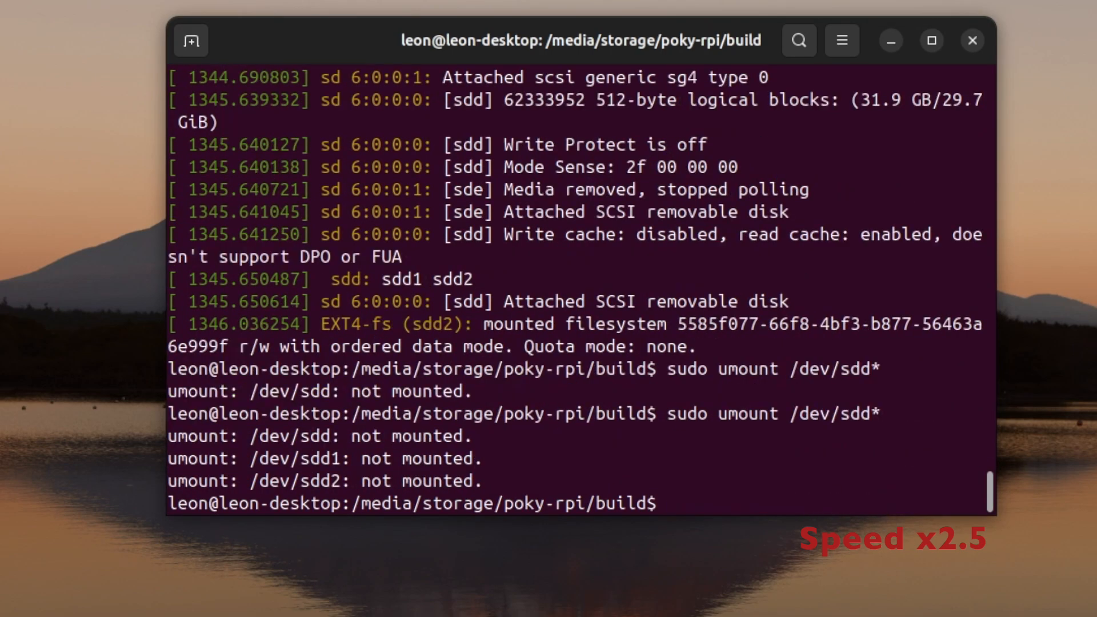
pyautogui.write('sudo bmapc')
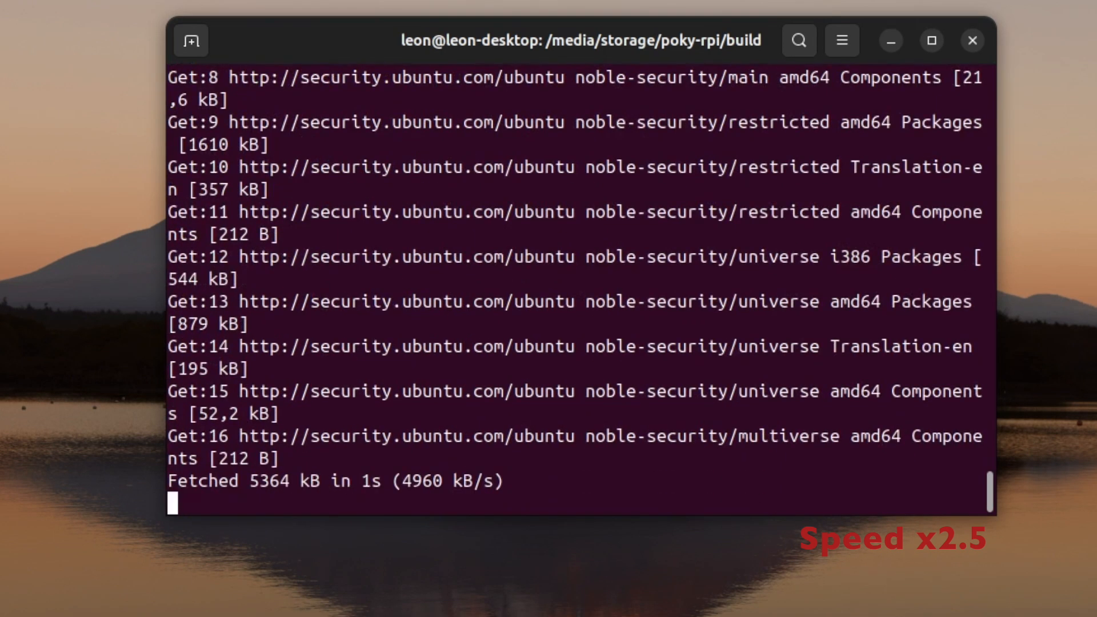
# Step: Install bmap-tools with apt (answer Y), then compose sudo bmaptool copy of core-image-base-raspberrypi5.rootfs.wic.bz2
pyautogui.write('sudoa')
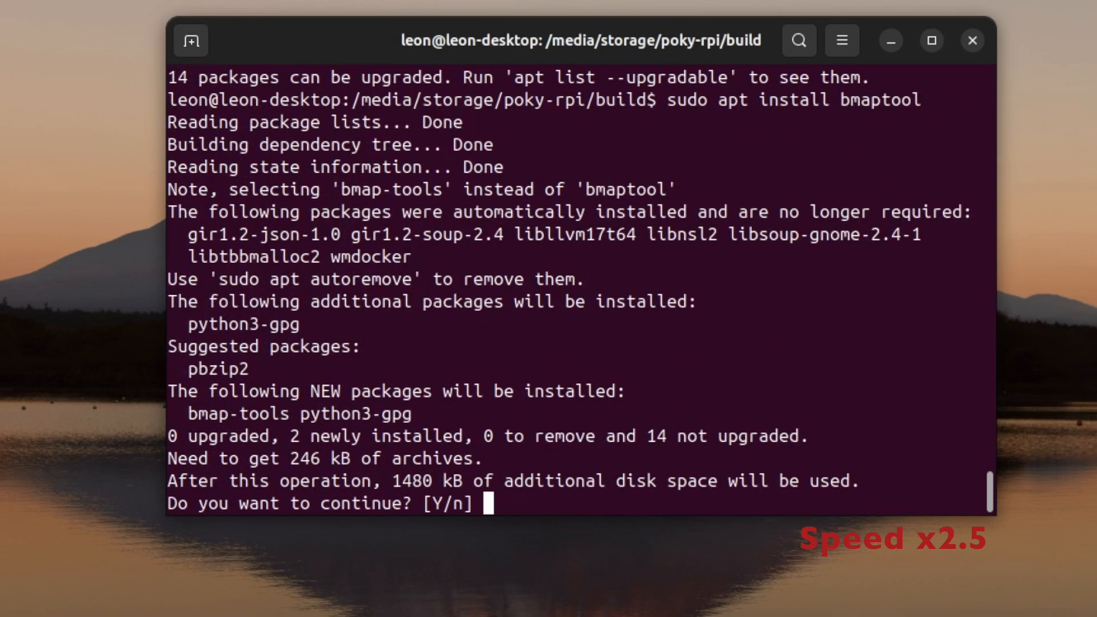
pyautogui.write('Y')
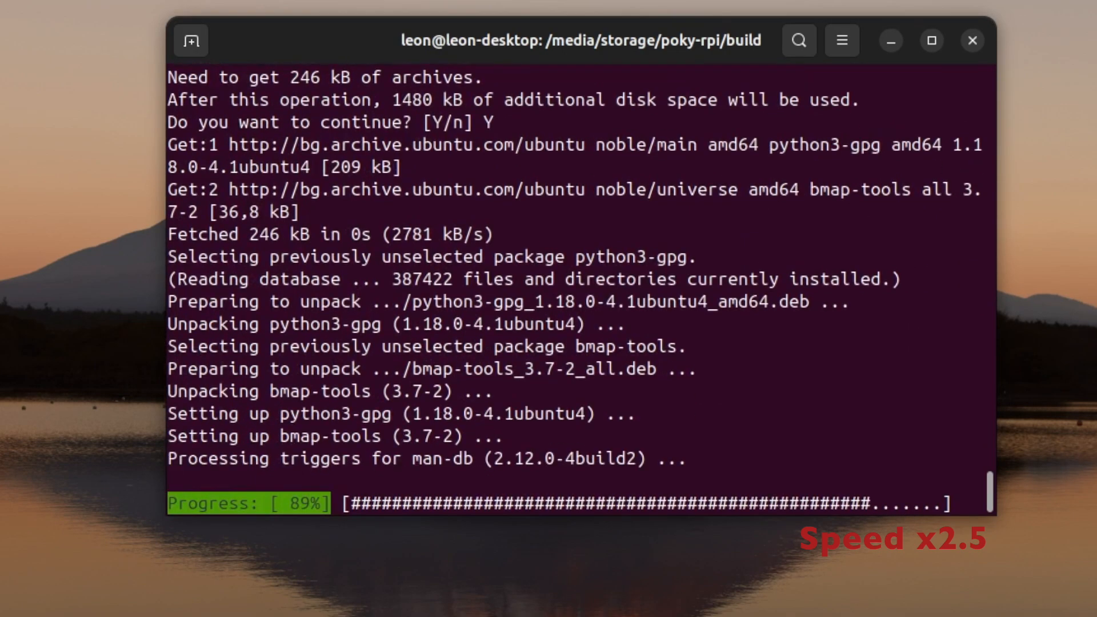
pyautogui.write('sudo bma')
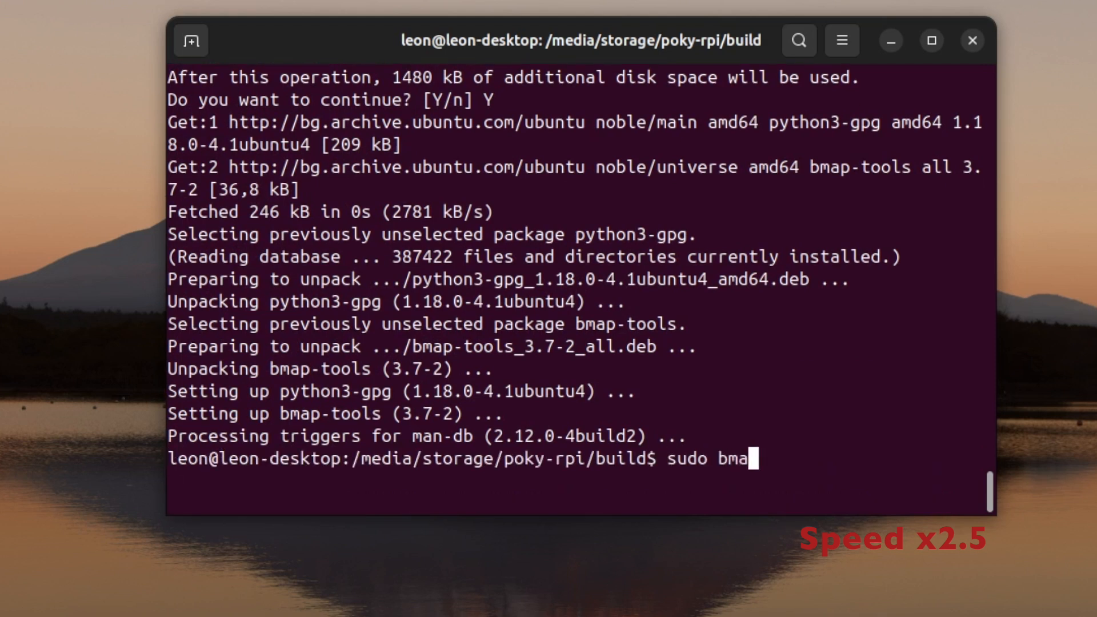
pyautogui.write('tool copy tmp/deploy/images/')
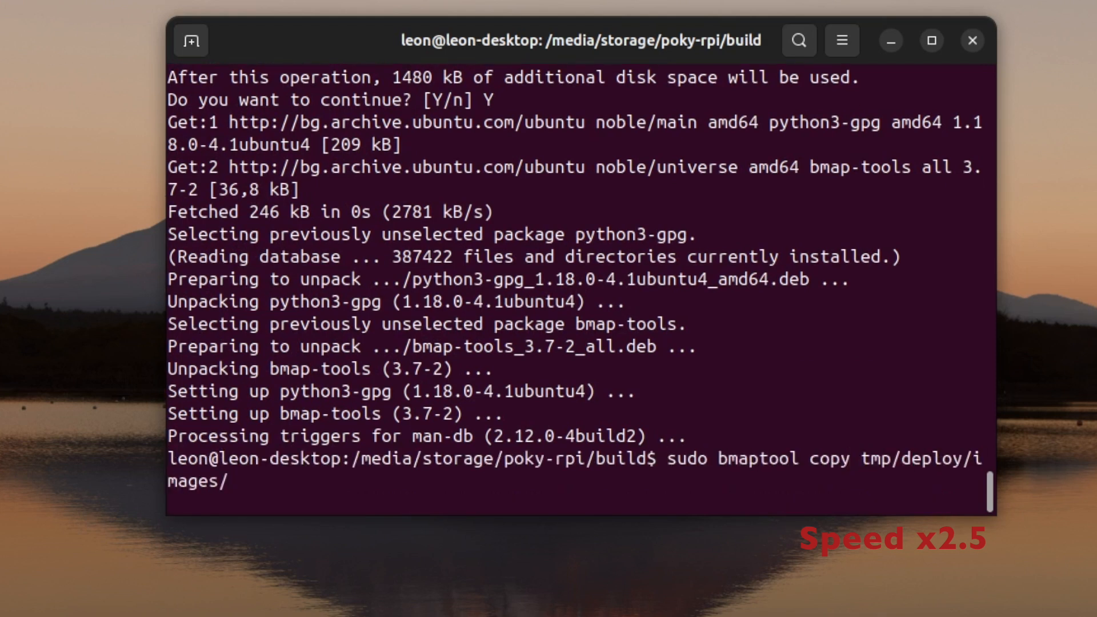
pyautogui.write('raspberrypi5/core-image-base-raspberrypi5.rootfs.wic.bz2')
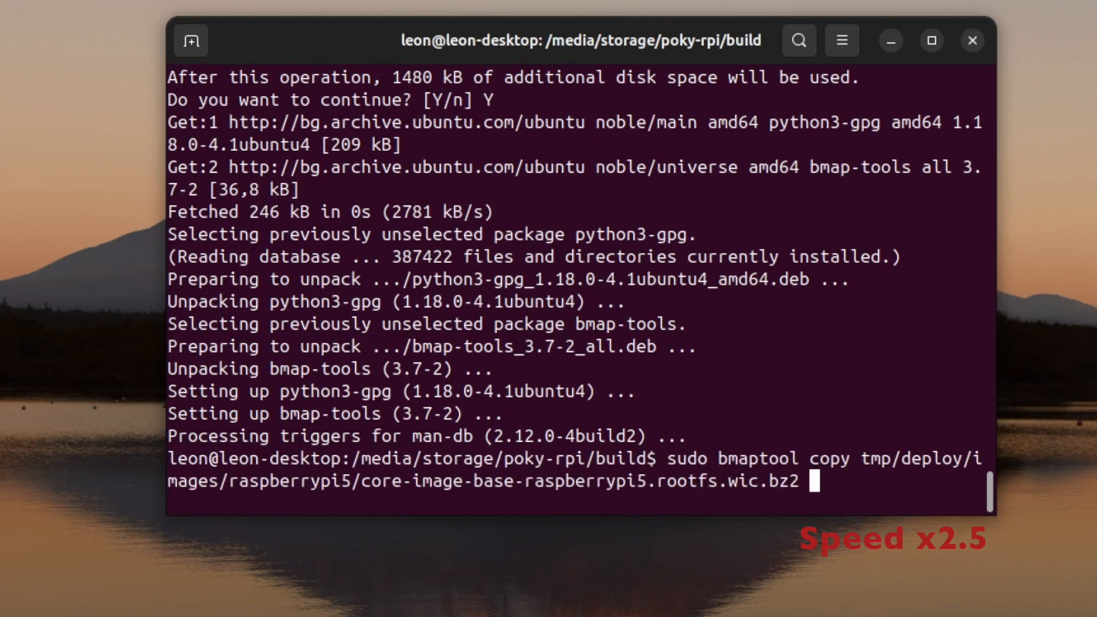